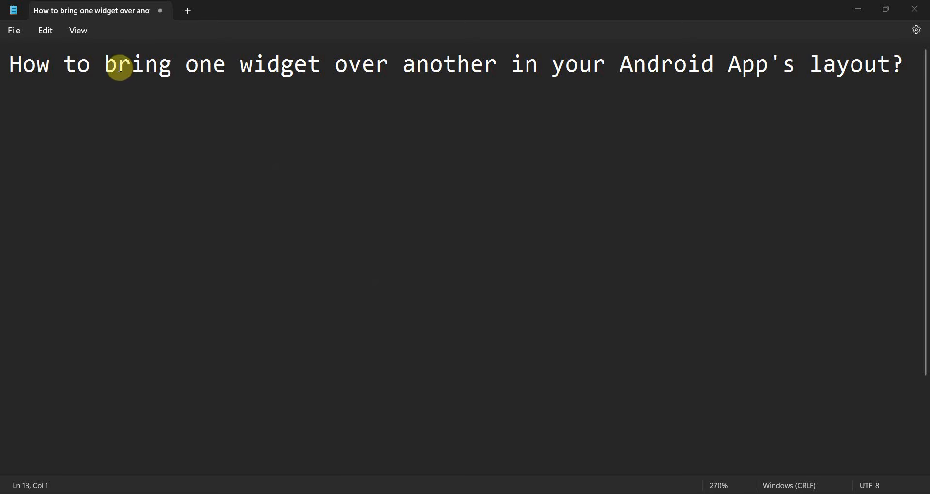
Step: Highlight 'one widget over another' in the Notepad question title
{"action": "left_click_drag", "start_coordinate": [186, 64], "coordinate": [291, 63]}
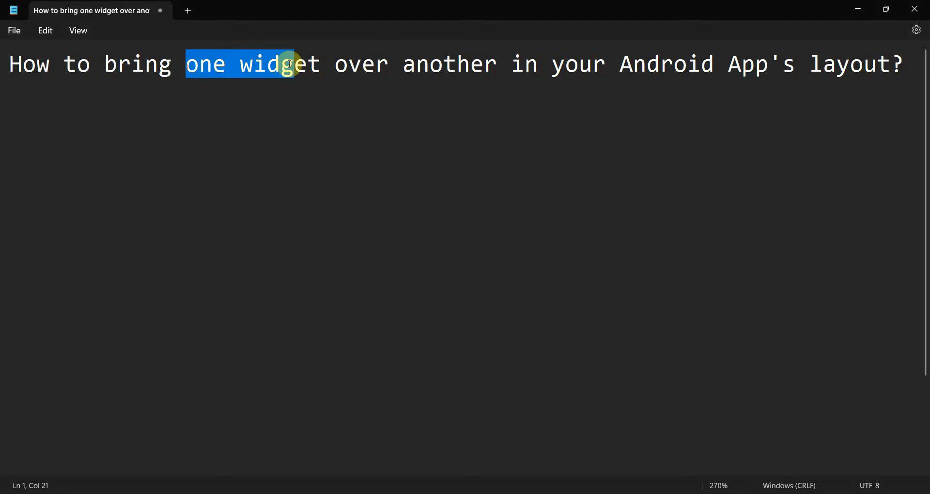
{"action": "left_click_drag", "start_coordinate": [291, 64], "coordinate": [748, 71]}
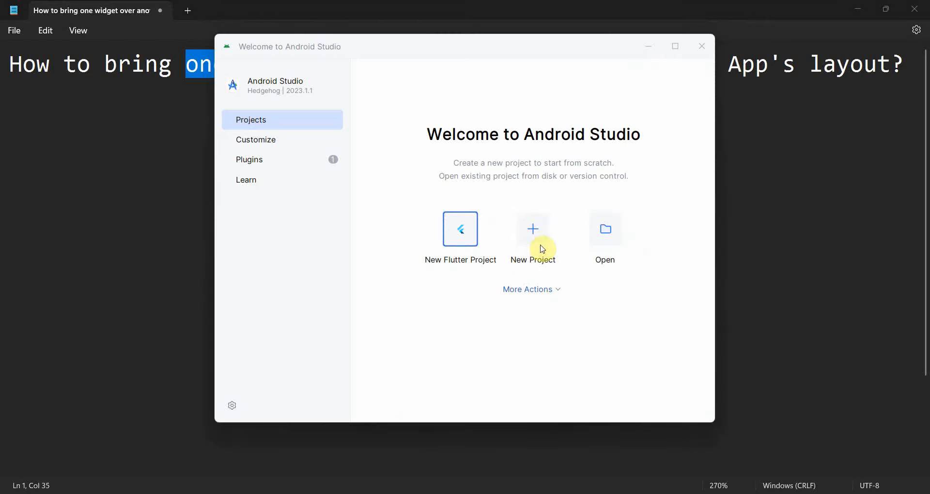
Step: Start a New Project from the Empty Views Activity template named 'Widget Overlapping'
{"action": "left_click", "coordinate": [532, 237]}
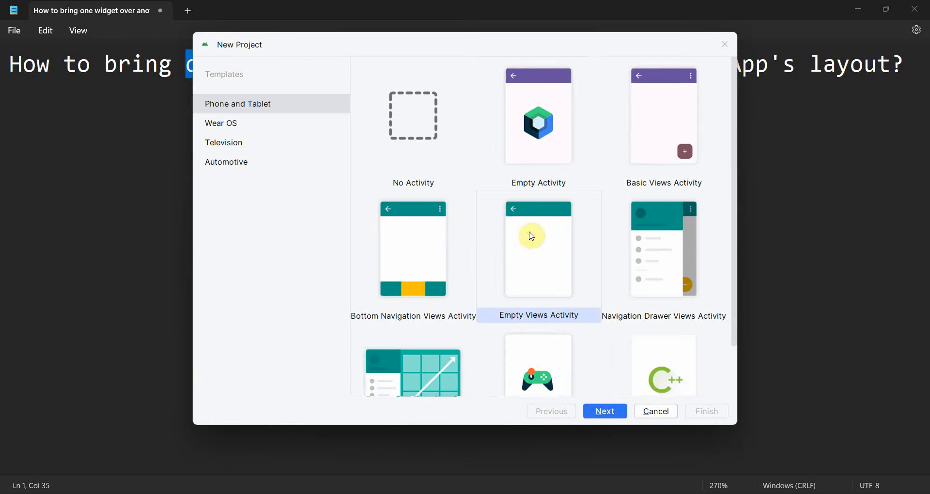
{"action": "left_click", "coordinate": [604, 411]}
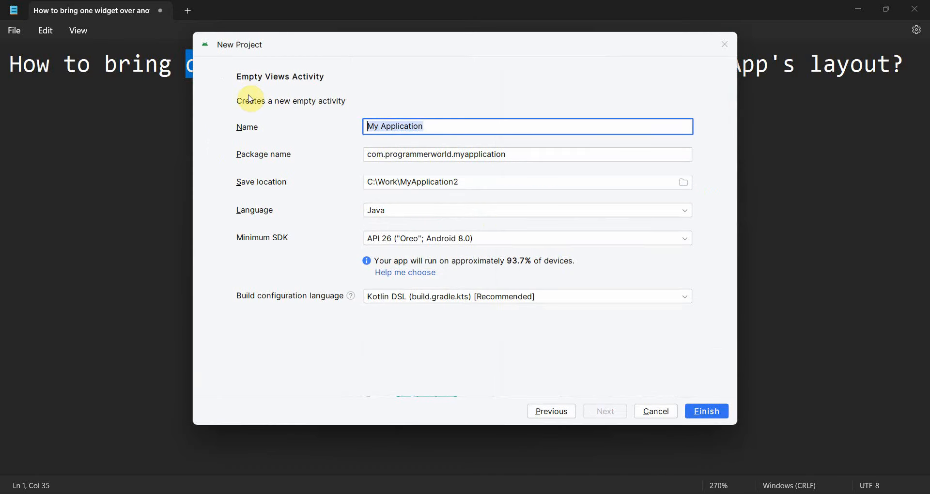
{"action": "type", "text": "Widget"}
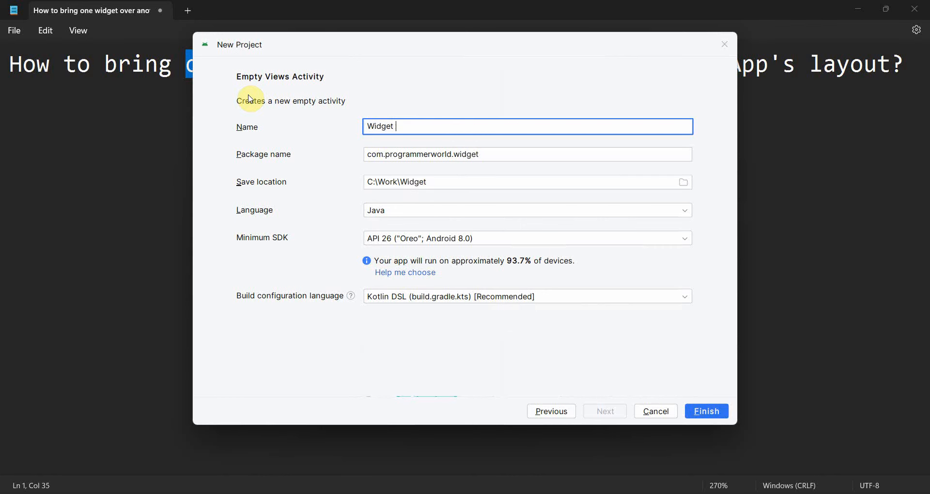
{"action": "type", "text": "Ovel"}
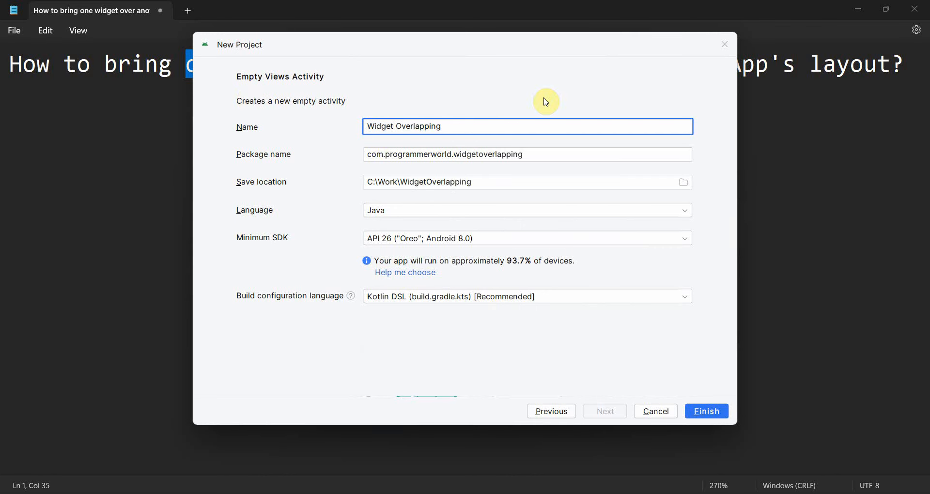
{"action": "left_click", "coordinate": [706, 410]}
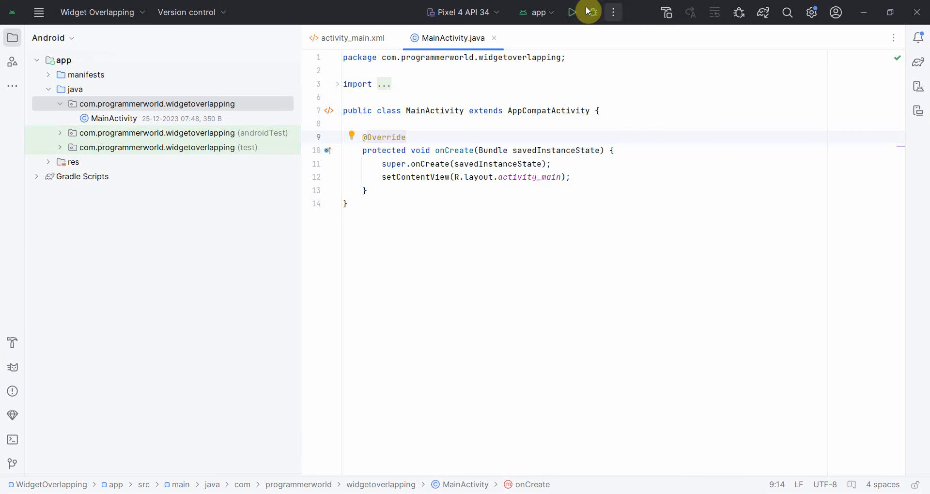
Step: Run the app, then open activity_main.xml and zoom into the design surface
{"action": "left_click", "coordinate": [571, 12]}
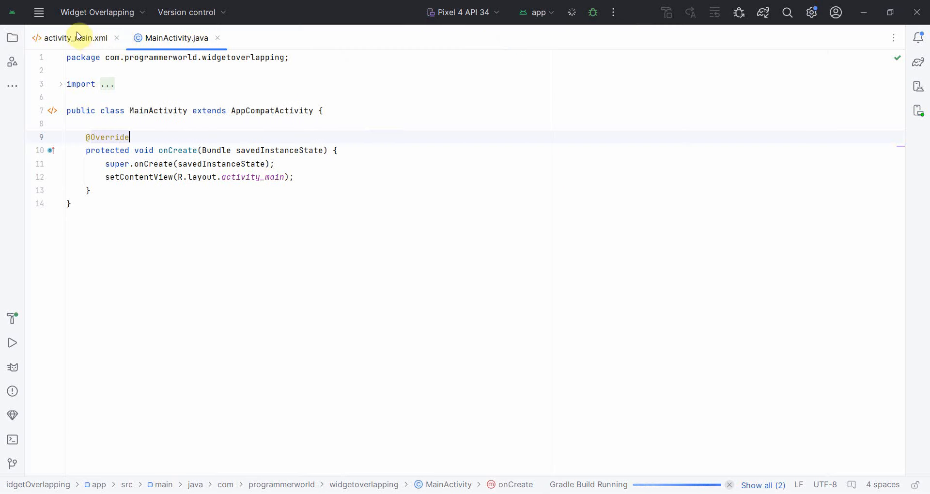
{"action": "left_click", "coordinate": [73, 37]}
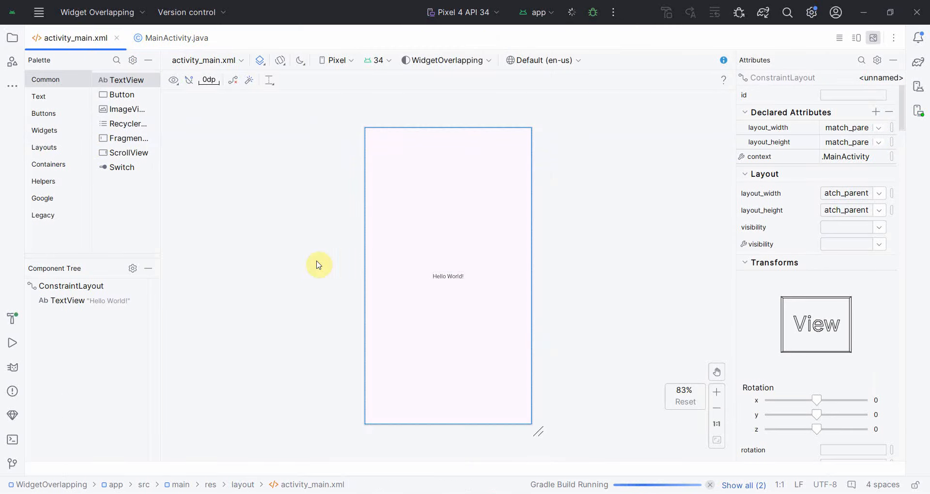
{"action": "left_click", "coordinate": [715, 392]}
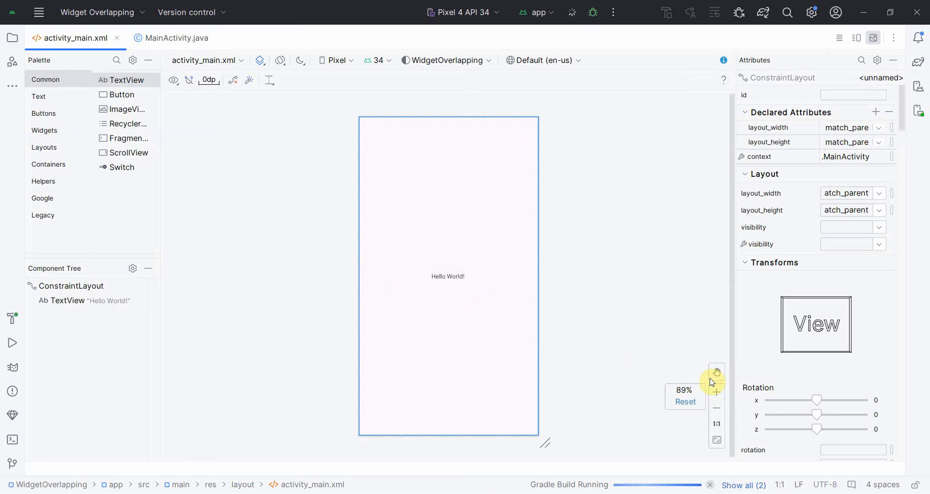
{"action": "left_click", "coordinate": [447, 275]}
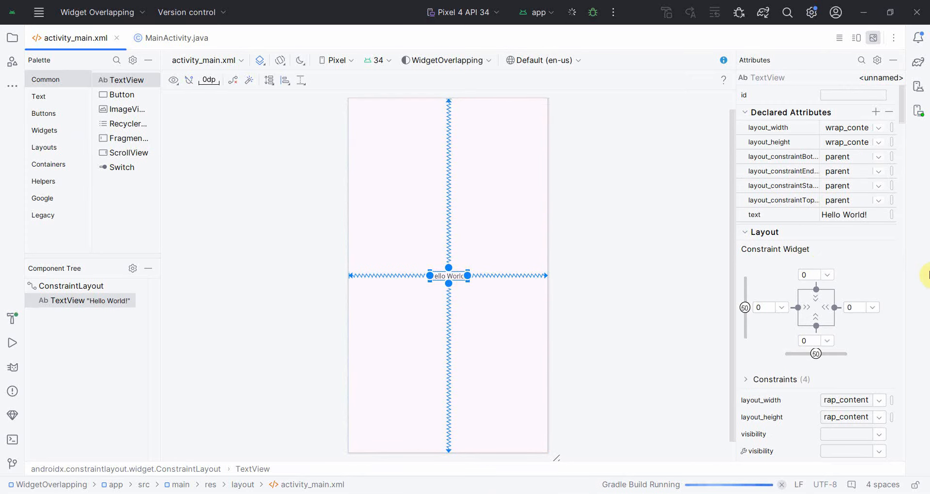
Step: Edit the TextView's text attribute to the overlapping-widget note and rerun the app
{"action": "left_click", "coordinate": [853, 214]}
{"action": "type", "text": "in the TextView"}
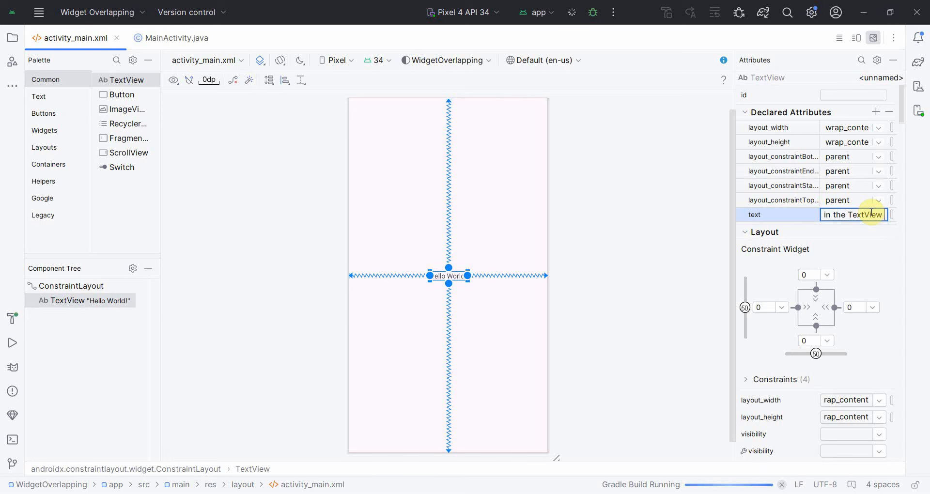
{"action": "type", "text": "Hello World!!"}
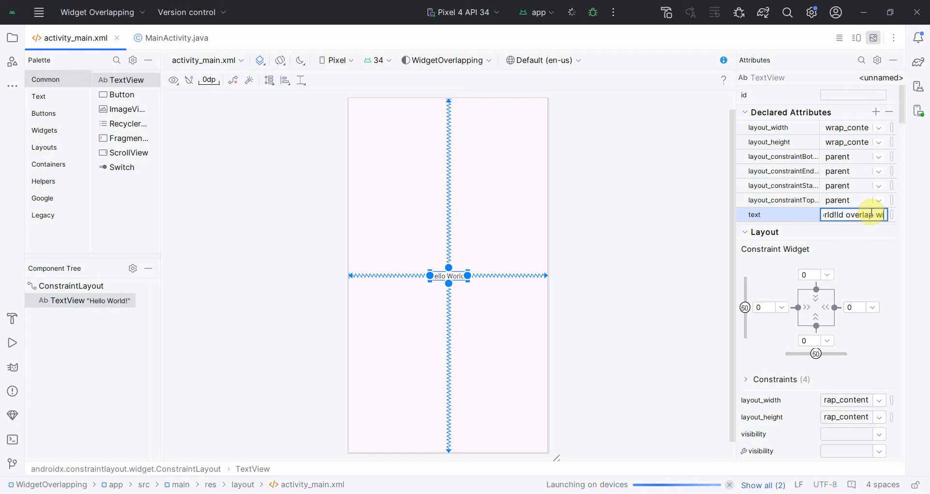
{"action": "left_click", "coordinate": [571, 11]}
{"action": "type", "text": "size"}
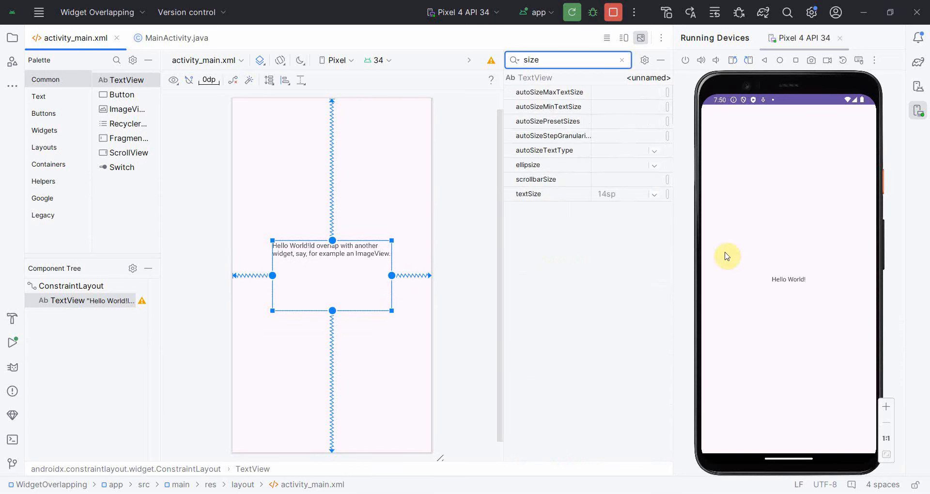
Step: Set the TextView's textSize to 34sp and its layout_width to wrap_content
{"action": "left_click", "coordinate": [652, 193]}
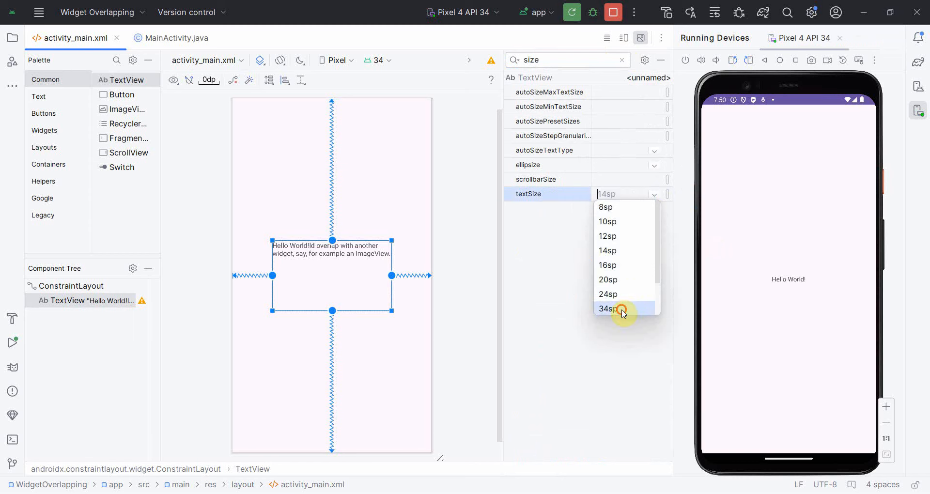
{"action": "left_click", "coordinate": [607, 309]}
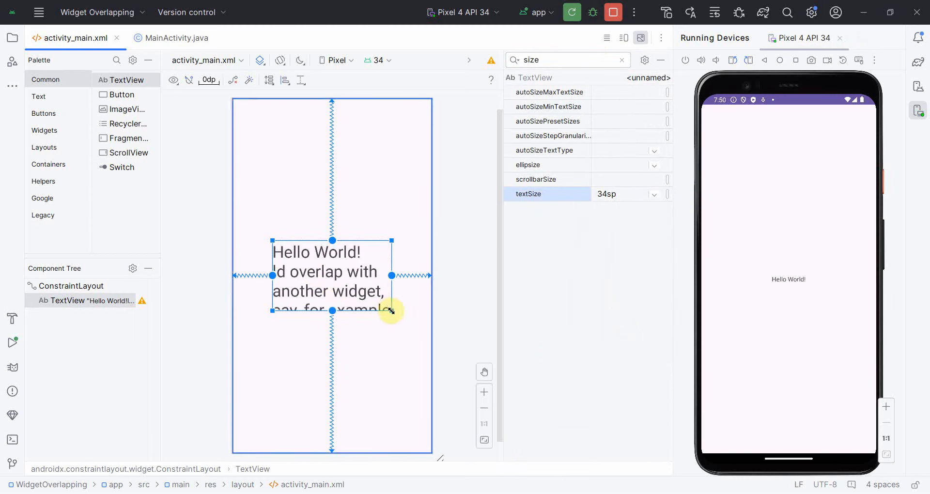
{"action": "left_click", "coordinate": [621, 60]}
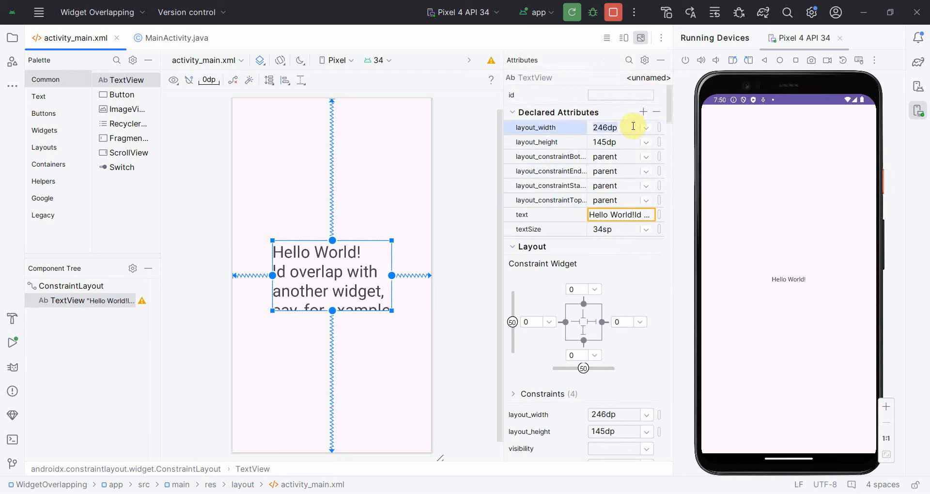
{"action": "type", "text": "wr"}
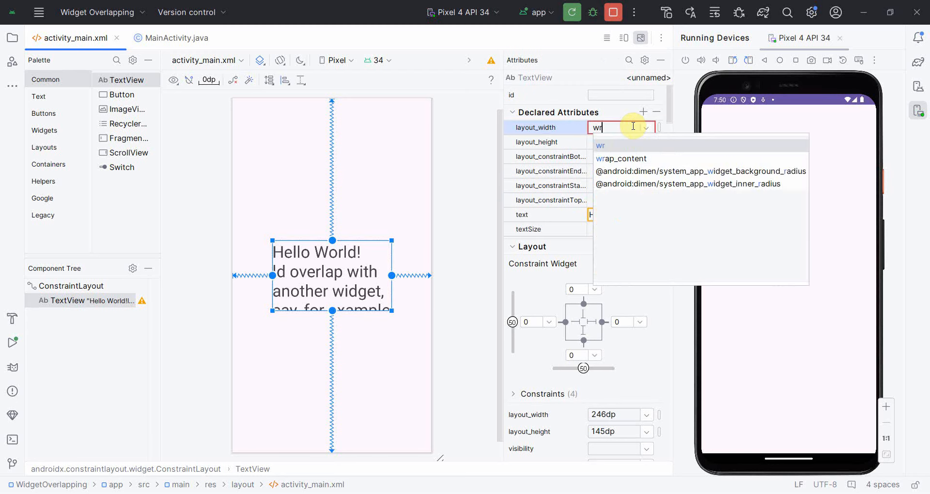
{"action": "left_click", "coordinate": [621, 159]}
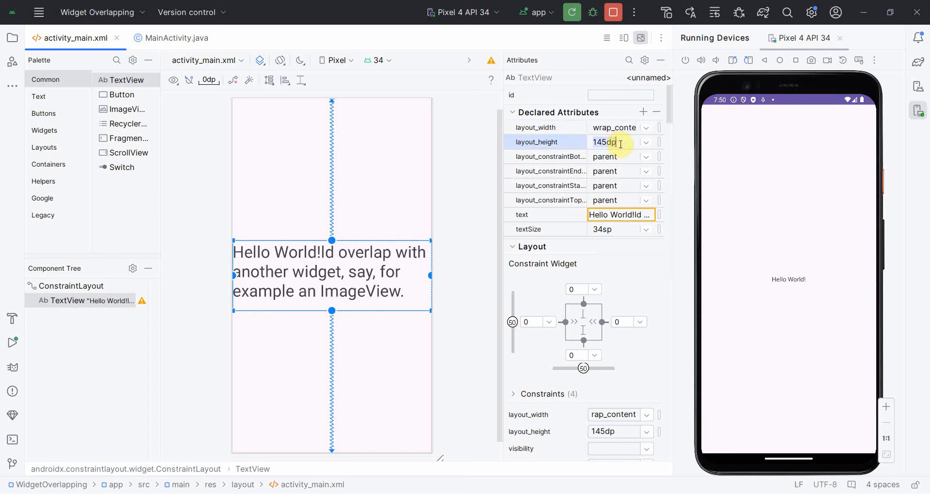
{"action": "mouse_move", "coordinate": [420, 248]}
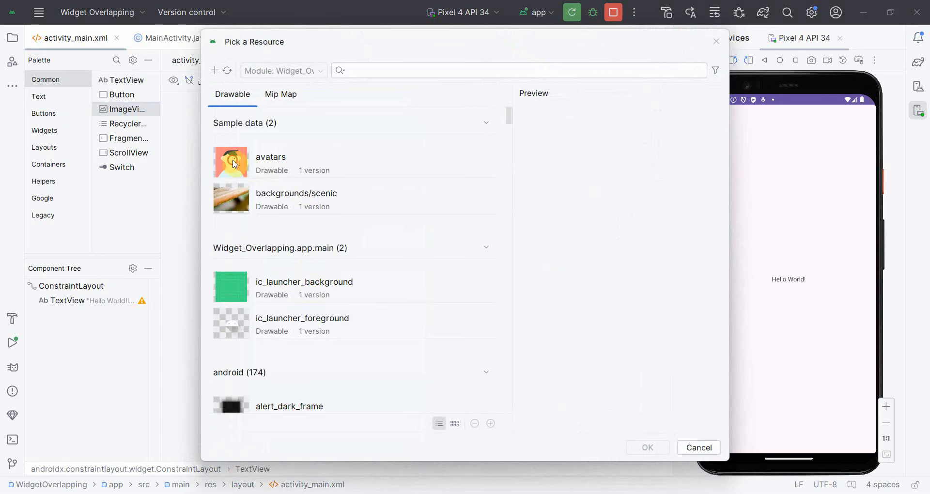
Step: Choose the 'avatars' sample data drawable as the ImageView's picture
{"action": "left_click", "coordinate": [647, 447]}
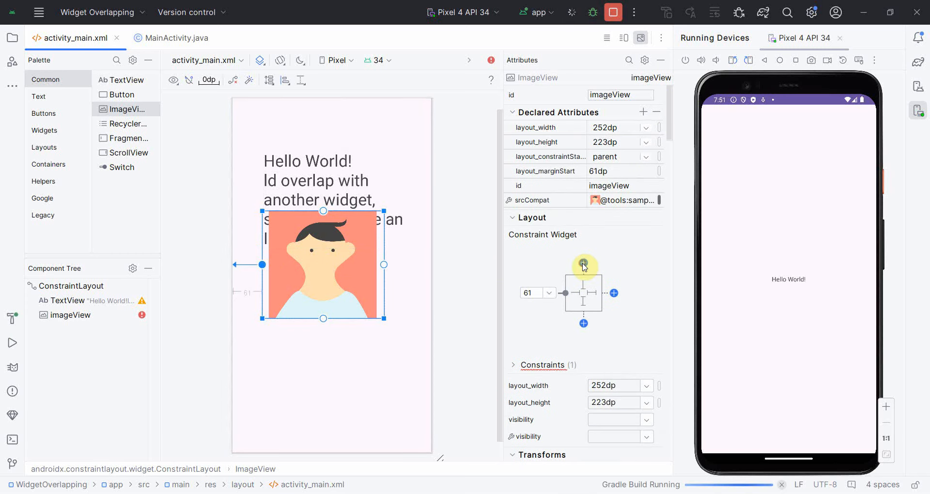
Step: Add a top constraint to the ImageView, retarget it from textView to parent, and rerun
{"action": "left_click", "coordinate": [583, 265]}
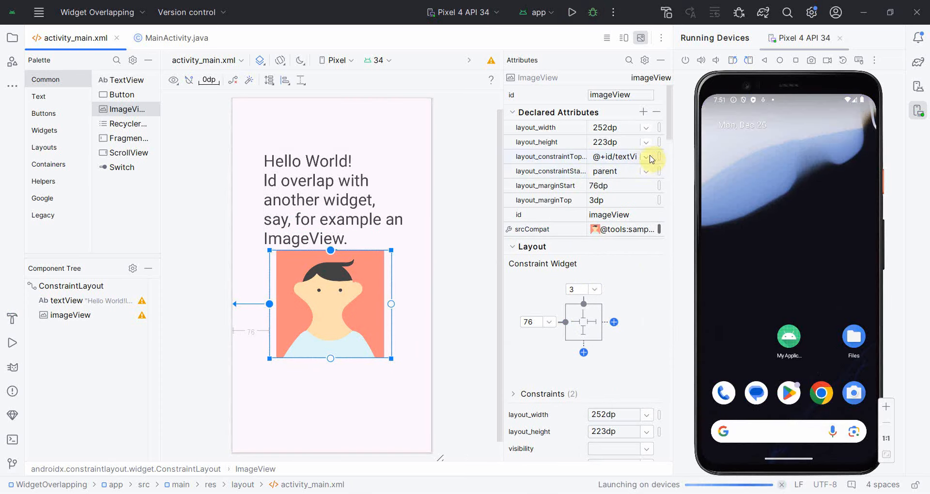
{"action": "left_click", "coordinate": [646, 156]}
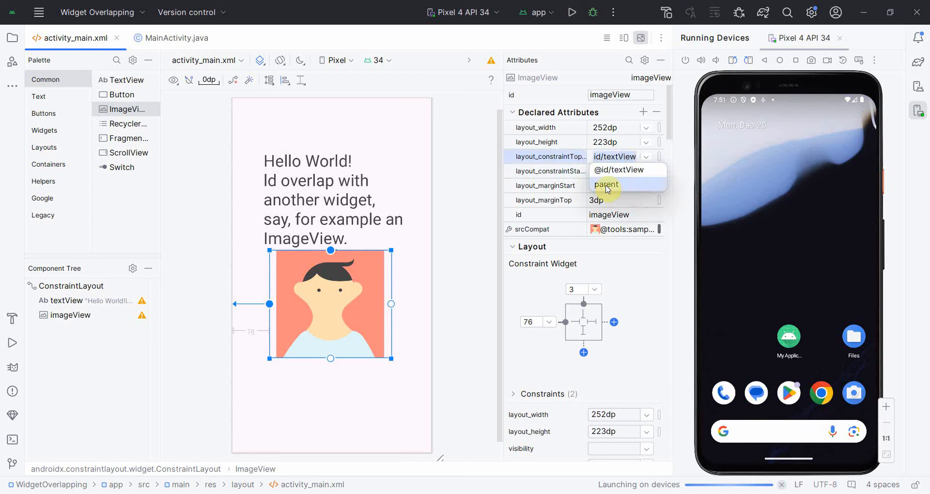
{"action": "left_click", "coordinate": [607, 184]}
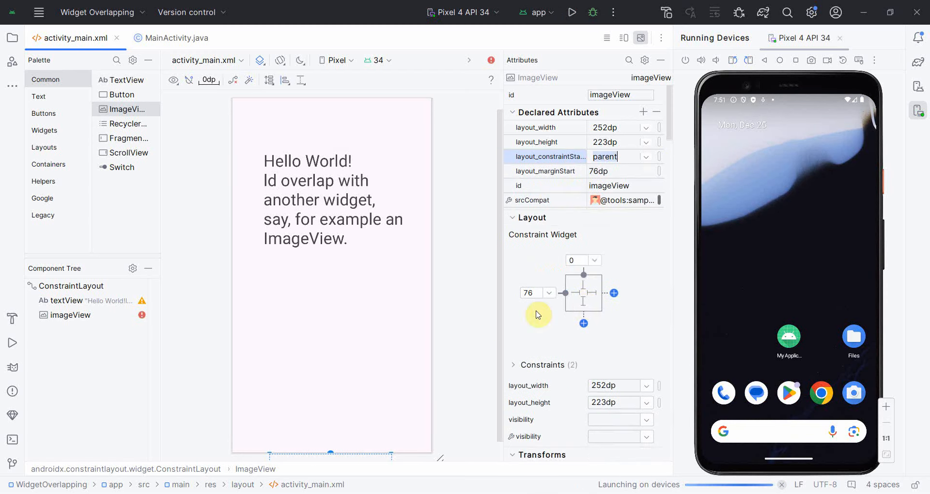
{"action": "left_click", "coordinate": [571, 12]}
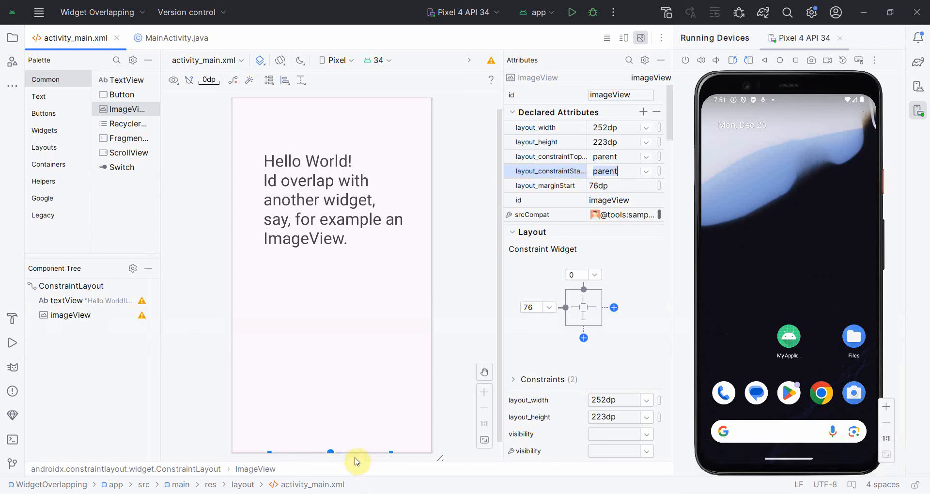
{"action": "mouse_move", "coordinate": [482, 423]}
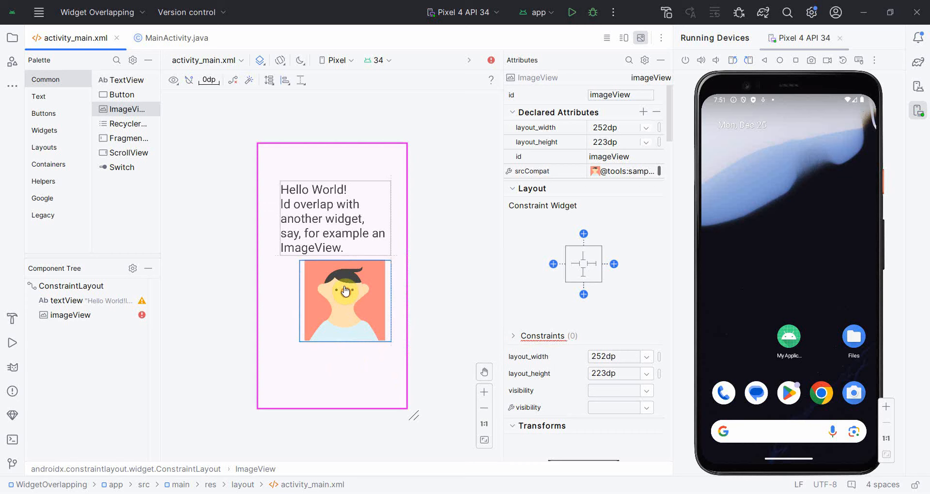
Step: Drag the avatar over the text and constrain it to parent at 46dp start, 16dp top
{"action": "left_click_drag", "start_coordinate": [346, 301], "coordinate": [326, 264]}
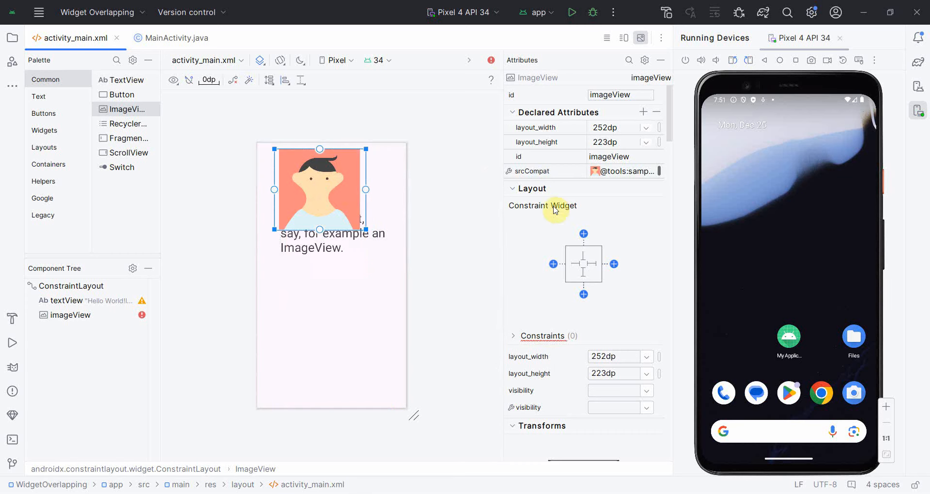
{"action": "left_click", "coordinate": [553, 264]}
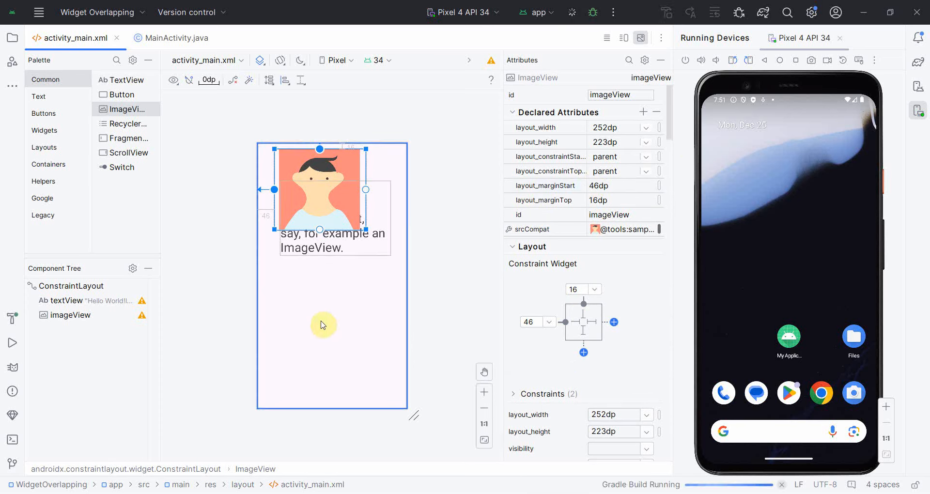
{"action": "left_click", "coordinate": [484, 393]}
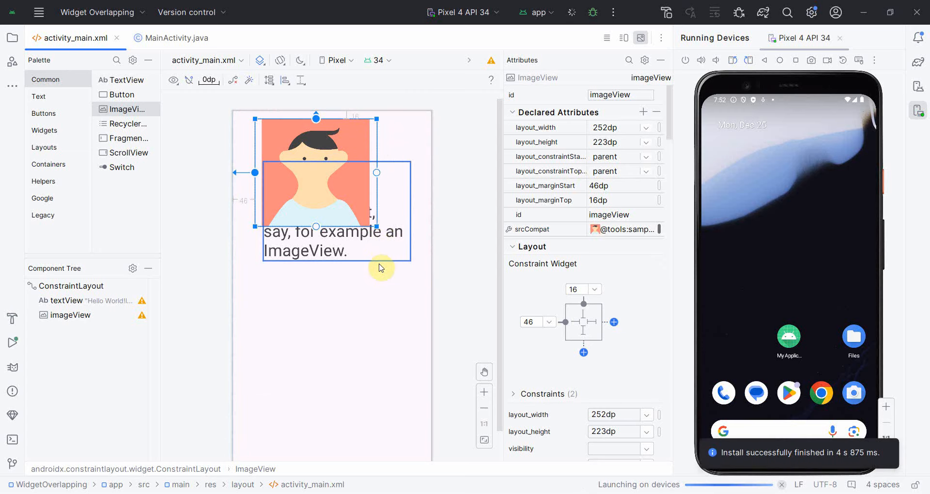
Step: Relaunch the app on the Pixel 4 emulator and focus the Attributes search field
{"action": "left_click", "coordinate": [571, 11]}
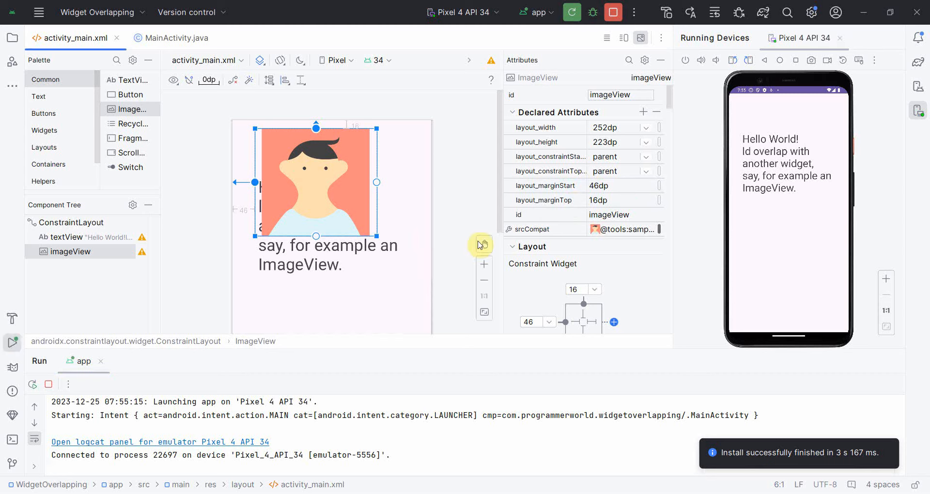
{"action": "left_click", "coordinate": [629, 60]}
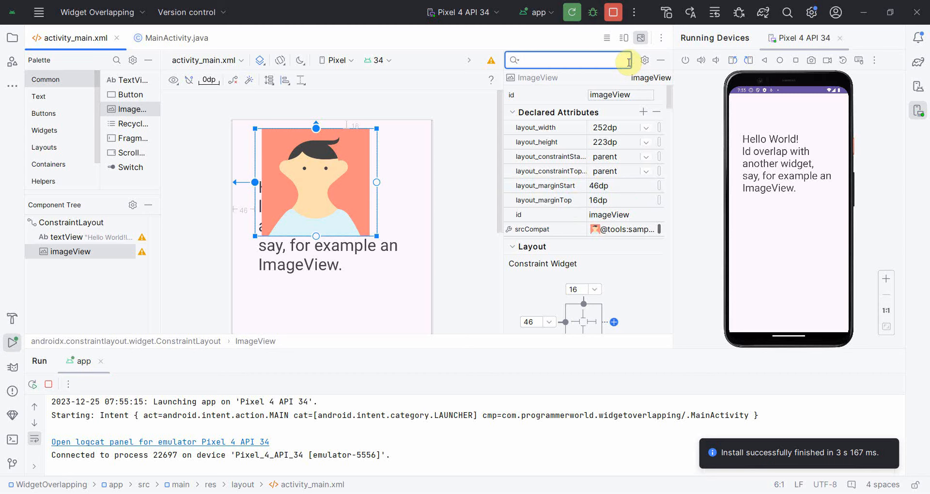
Step: Filter attributes by 'src' and browse Mip Map resources in the srcCompat picker
{"action": "type", "text": "src"}
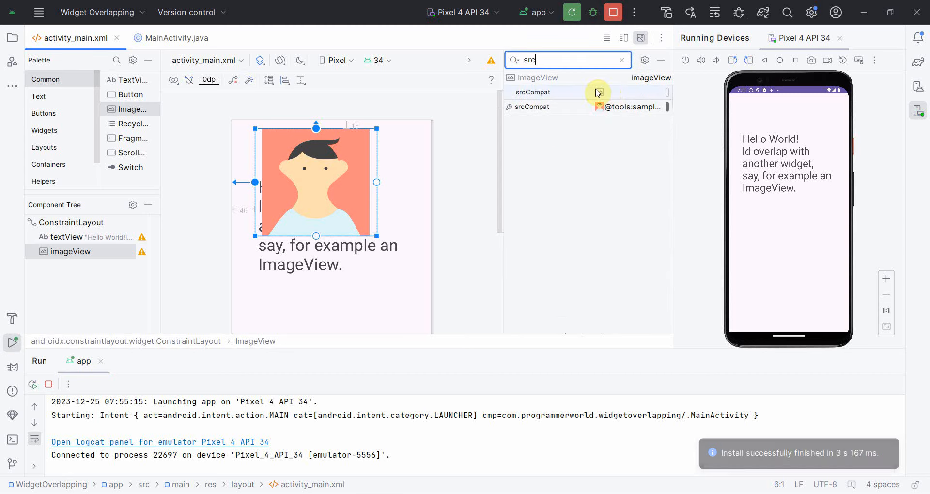
{"action": "left_click", "coordinate": [597, 92]}
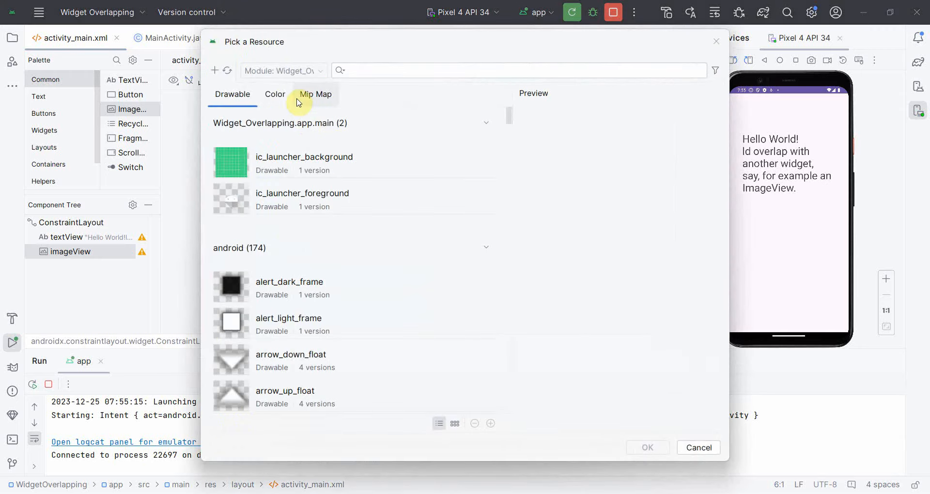
{"action": "left_click", "coordinate": [315, 94]}
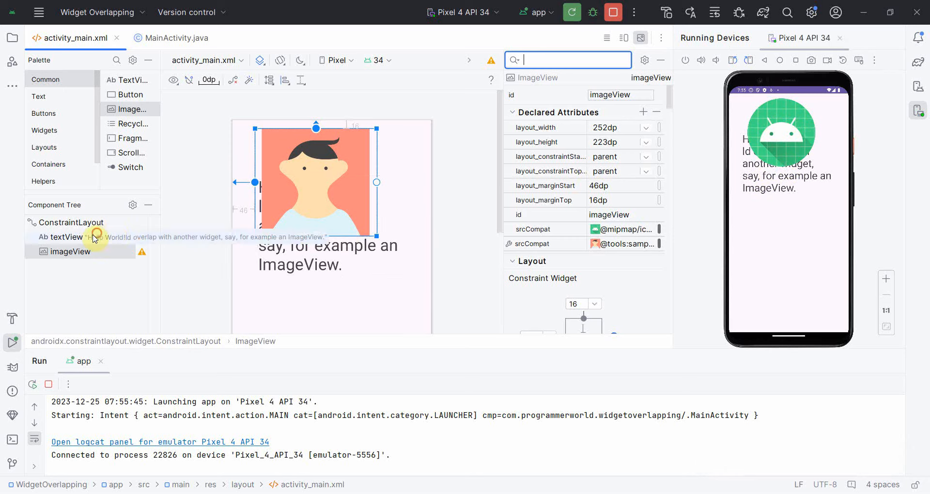
Step: Move textView below imageView in the Component Tree so the text draws over the icon
{"action": "left_click", "coordinate": [67, 237]}
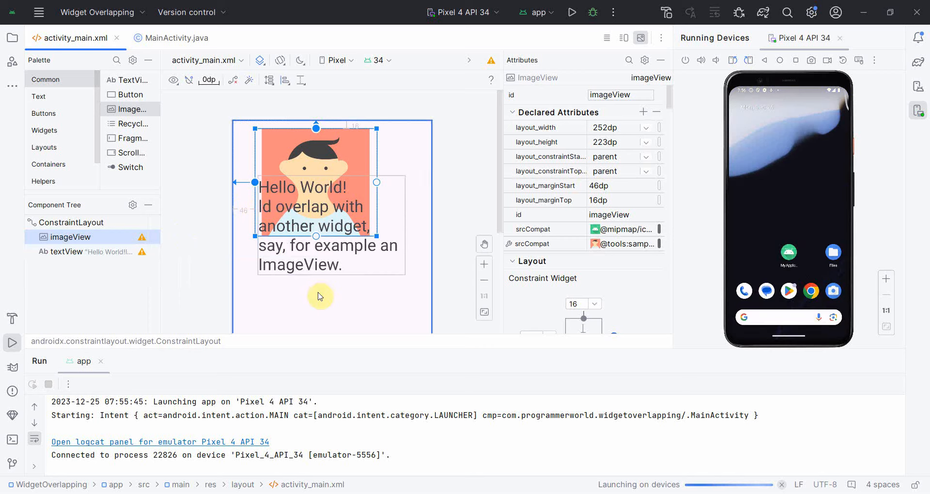
{"action": "mouse_move", "coordinate": [323, 197]}
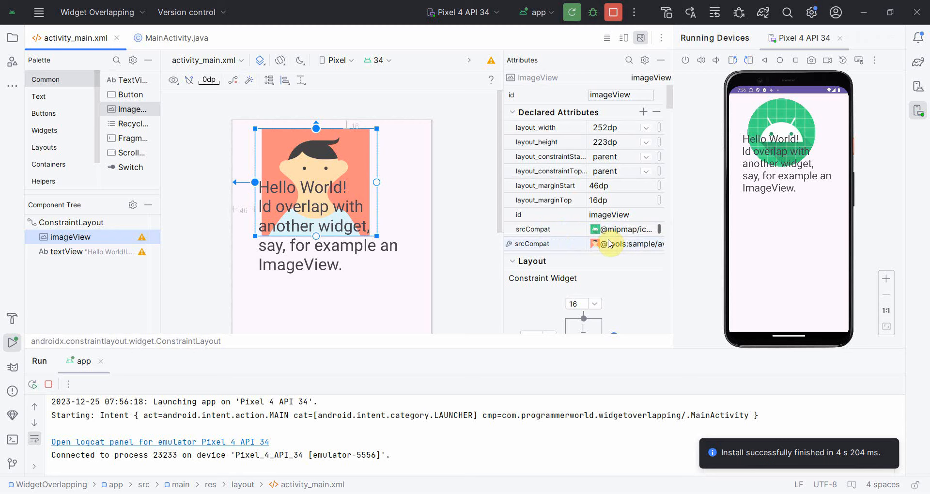
Step: Remove the ImageView's tools:srcCompat sample avatar and deselect to preview text over the icon
{"action": "left_click", "coordinate": [620, 244]}
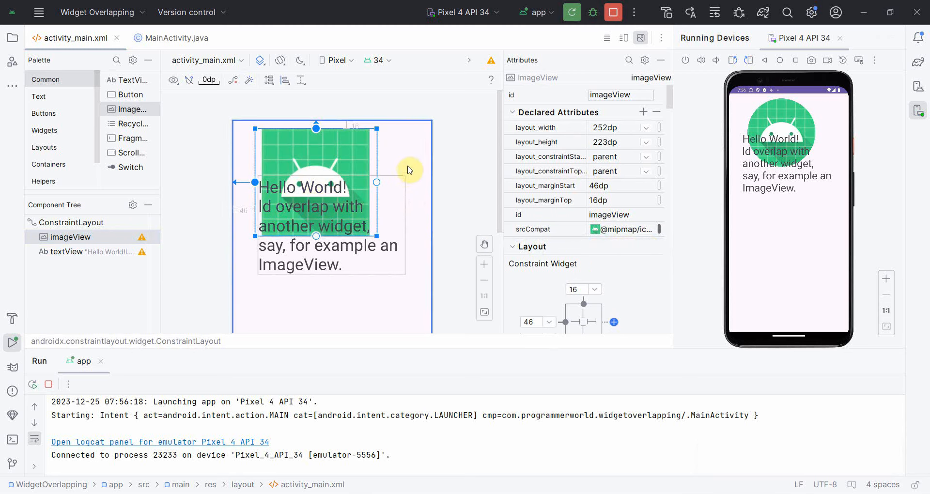
{"action": "left_click", "coordinate": [441, 178]}
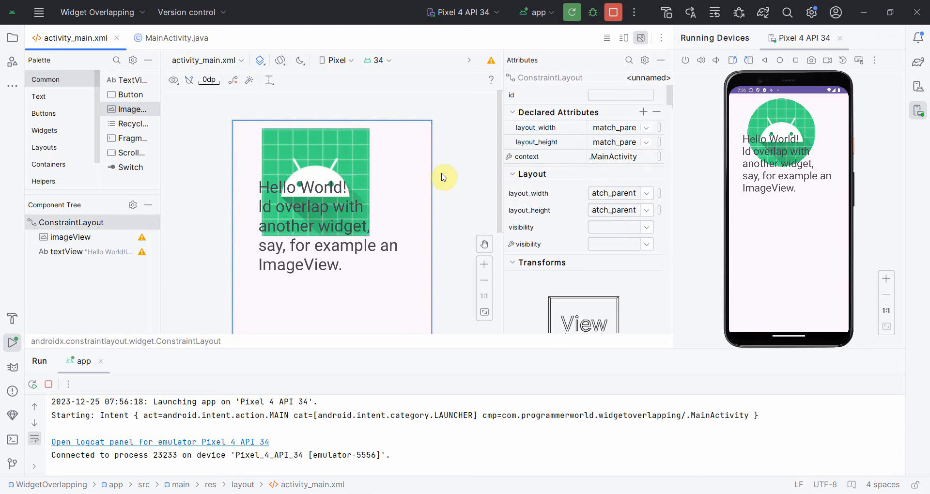
{"action": "mouse_move", "coordinate": [446, 172]}
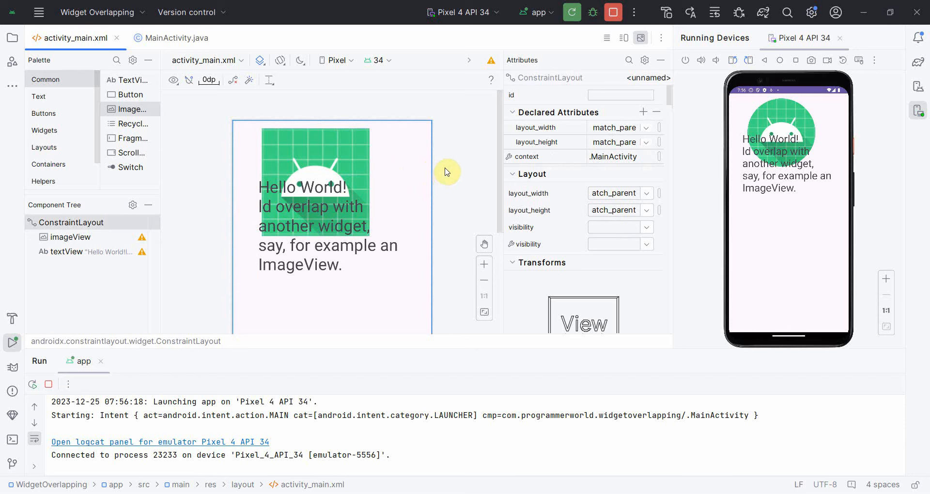